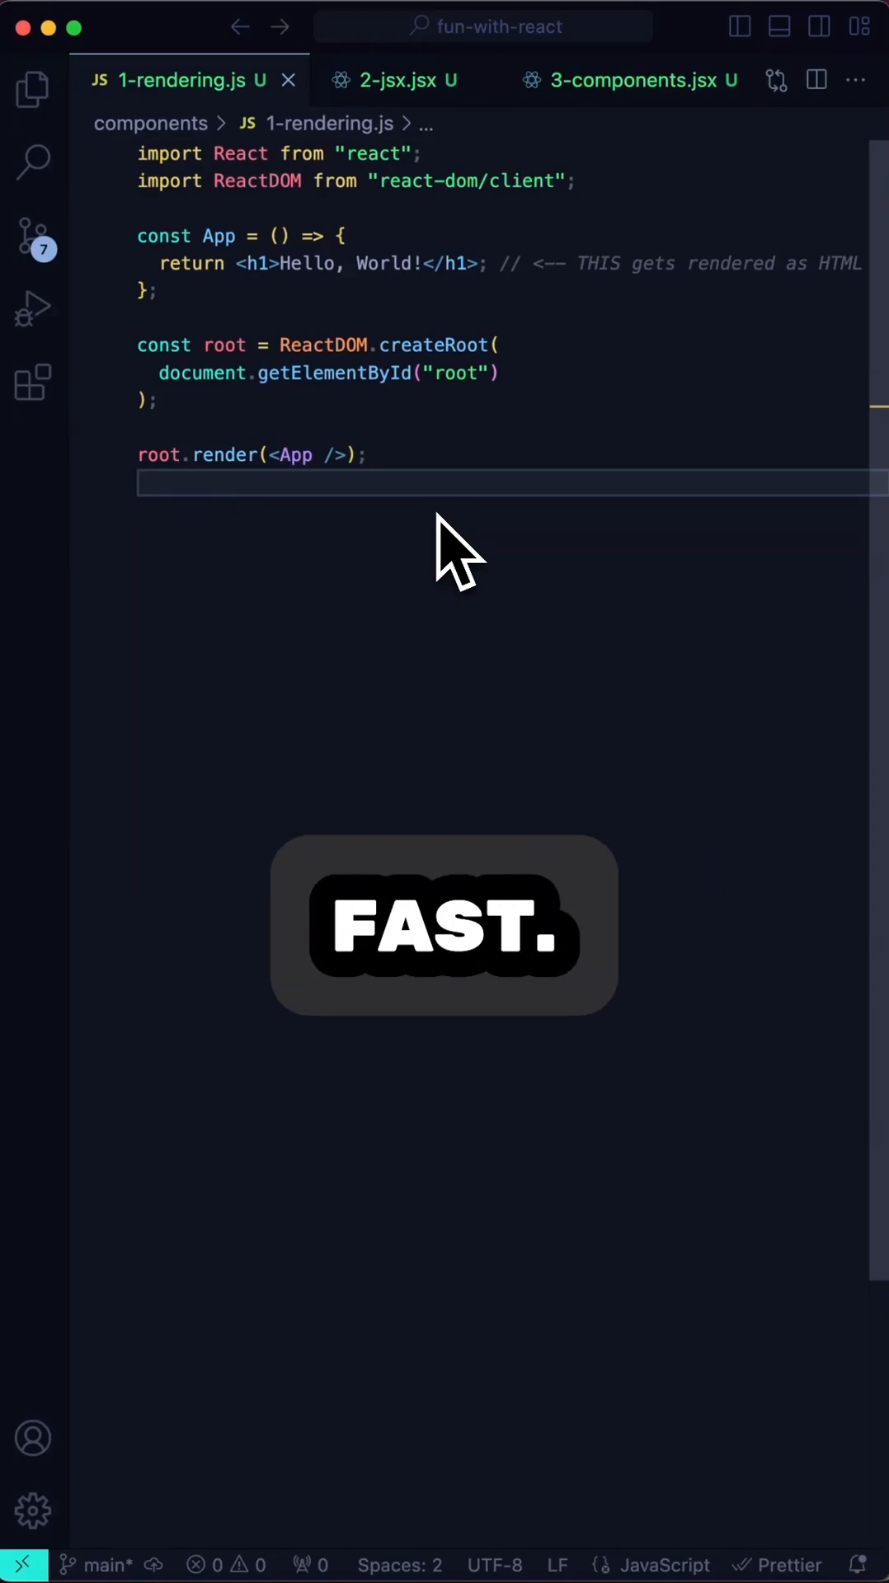
- Switch to the 2-jsx.jsx example showing the greeting component with and without JSX
{"action": "left_click", "coordinate": [401, 80]}
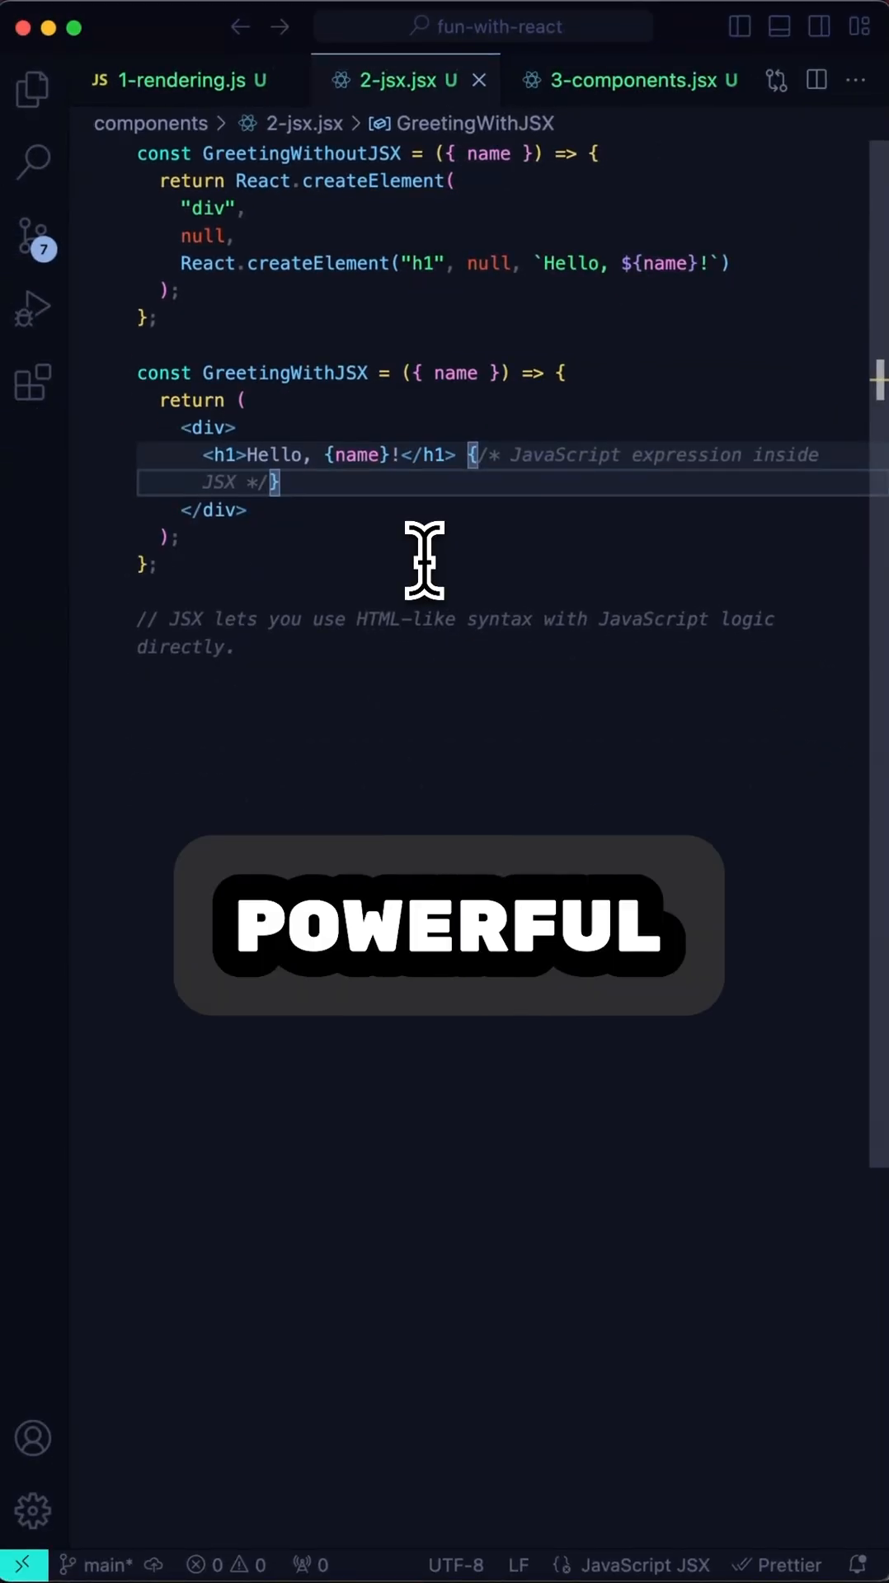
- Switch to 3-components.jsx, where a Button component is reused inside App
{"action": "left_click", "coordinate": [613, 80]}
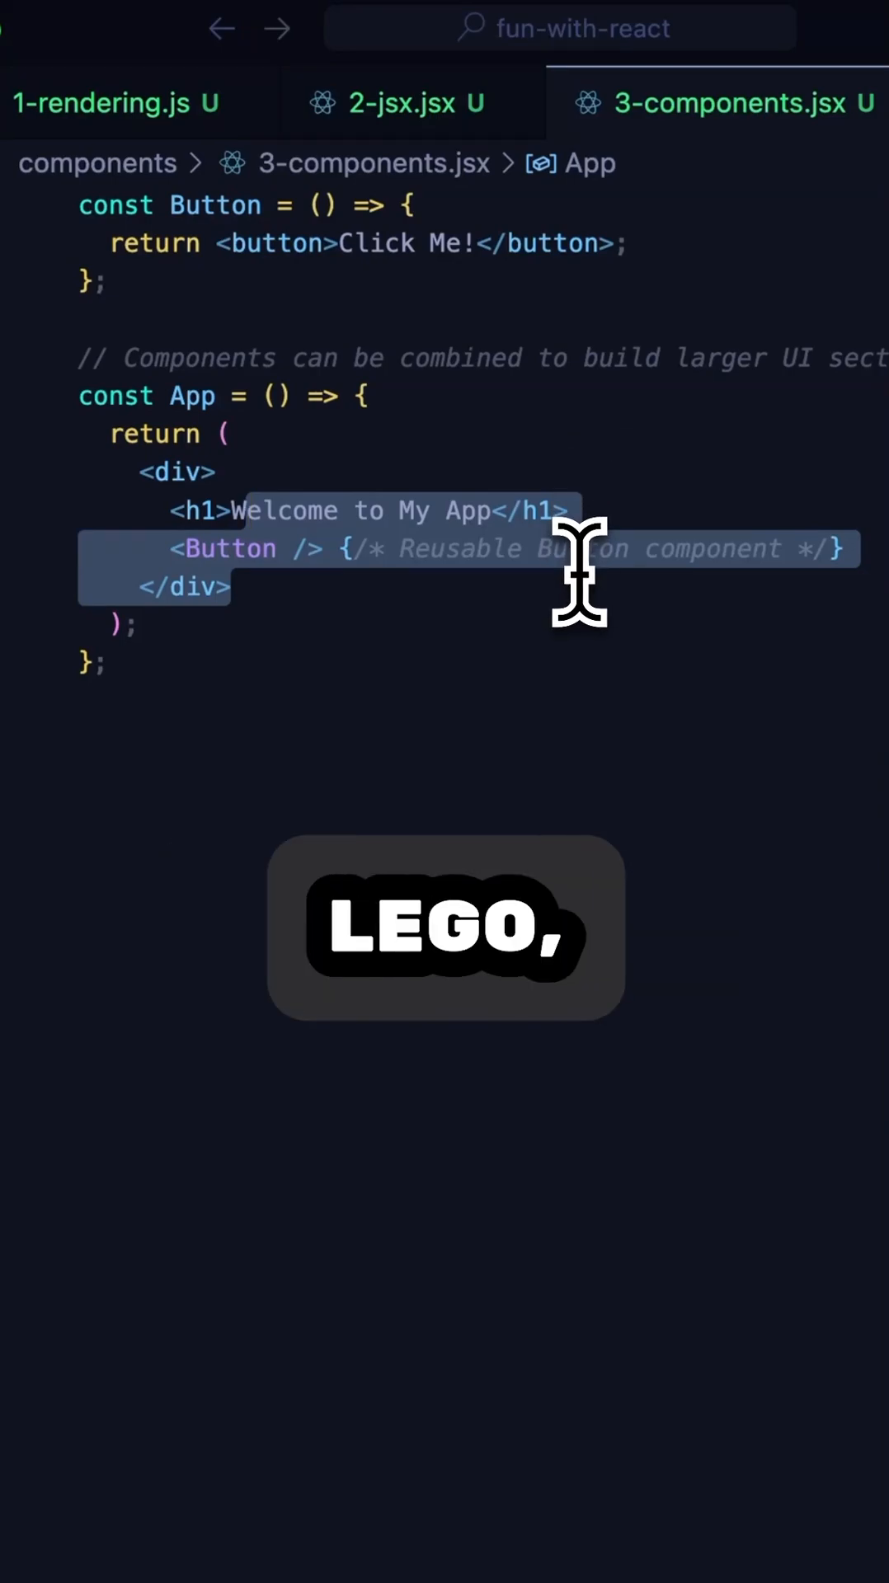
- Switch to the 4-props.jsx example file
{"action": "left_click", "coordinate": [434, 80]}
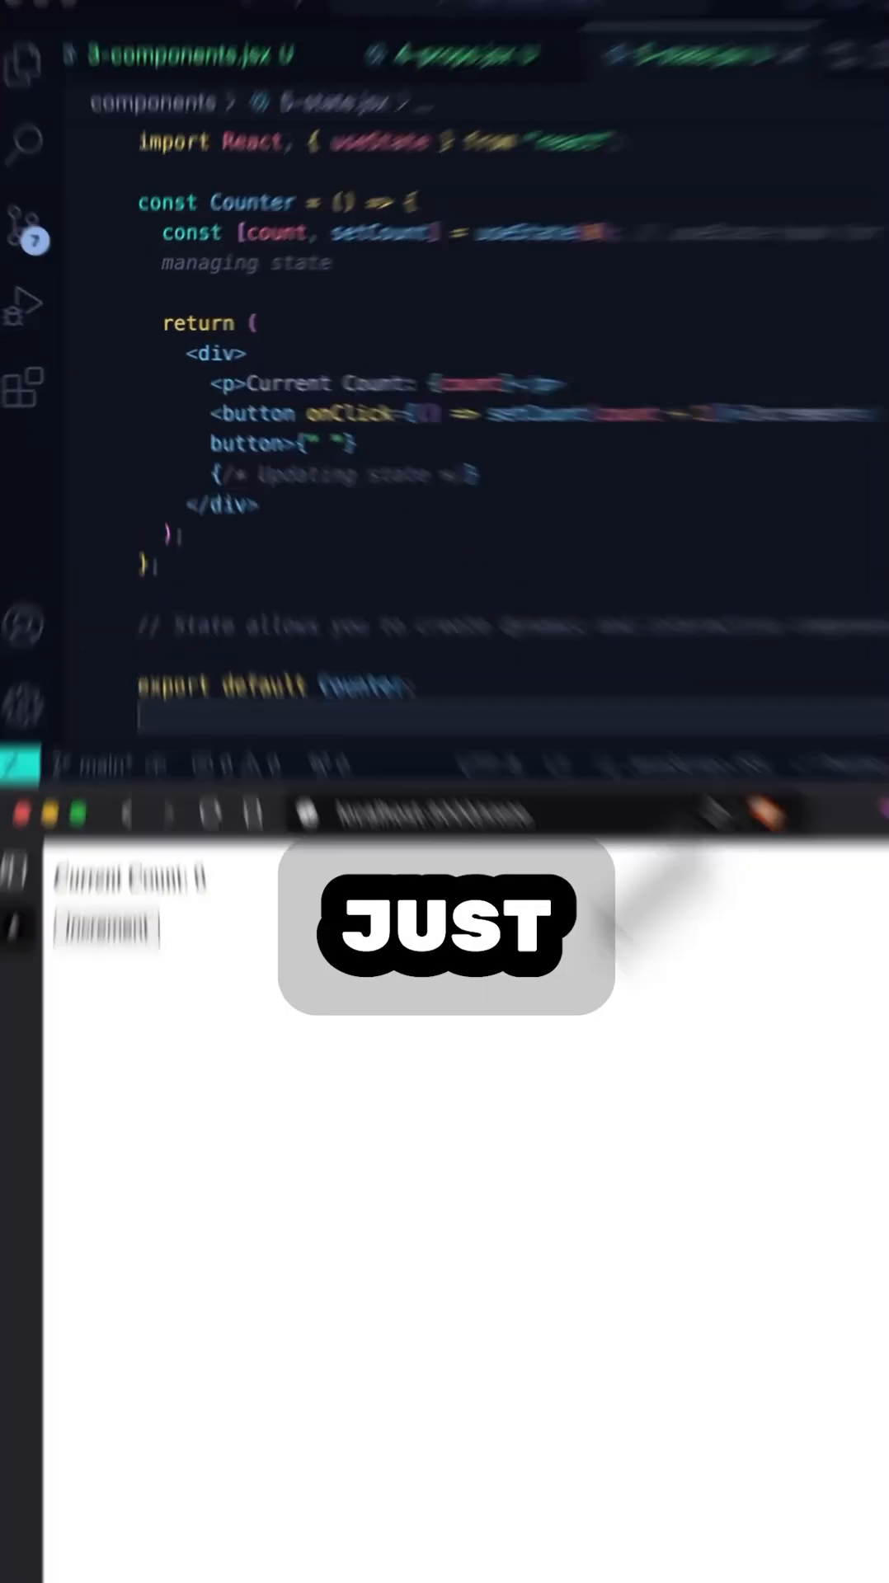
- Press Increment in the Safari counter demo until Current Count reads 5
{"action": "left_click", "coordinate": [100, 1084]}
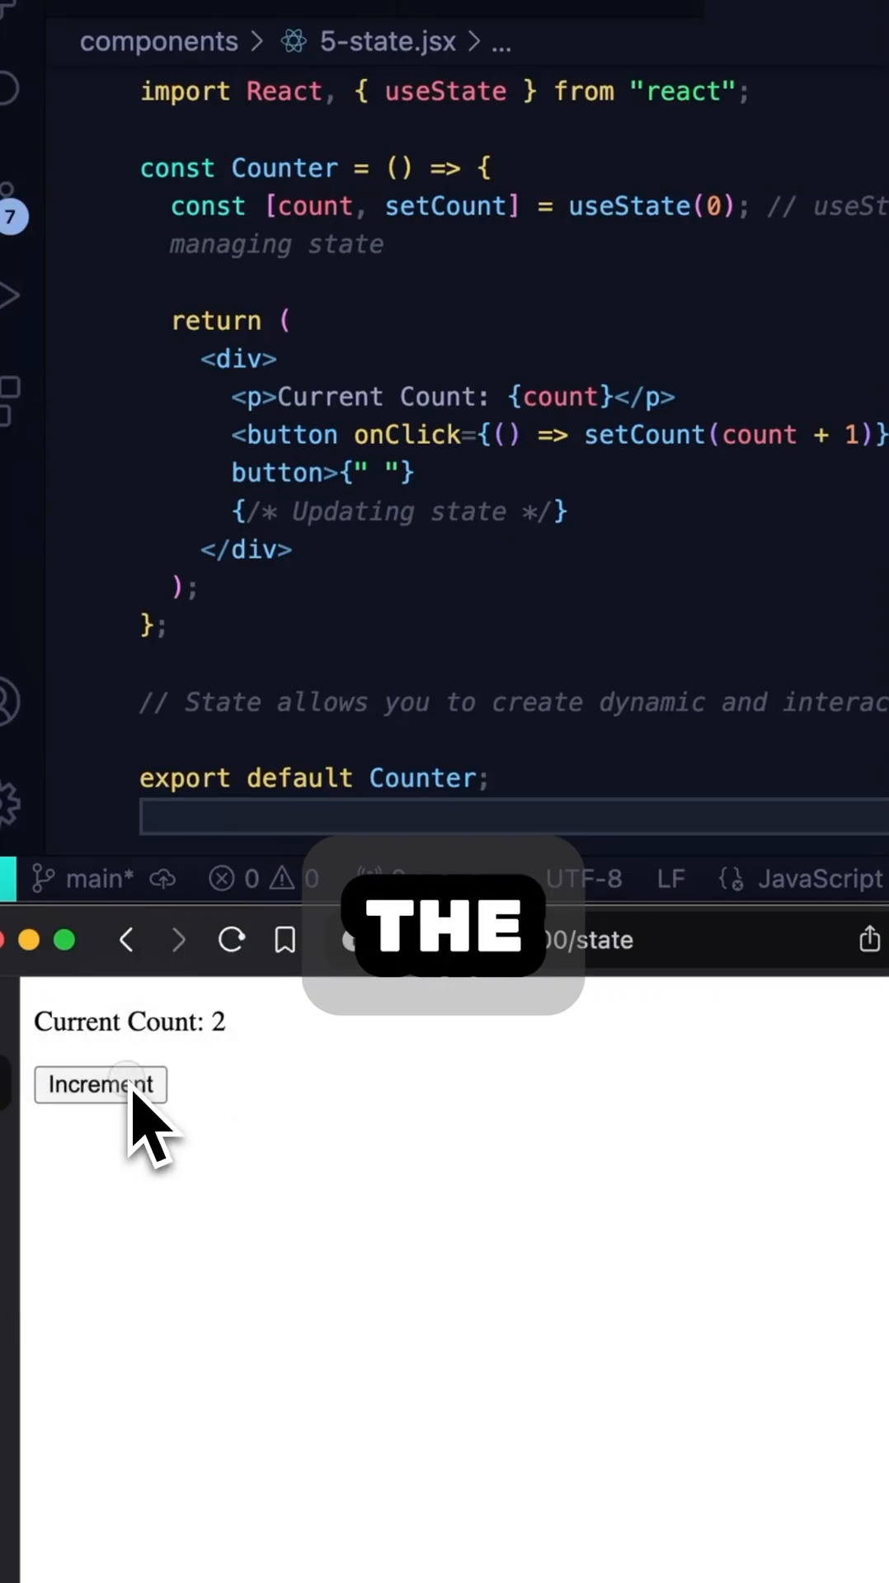
{"action": "left_click", "coordinate": [100, 1085]}
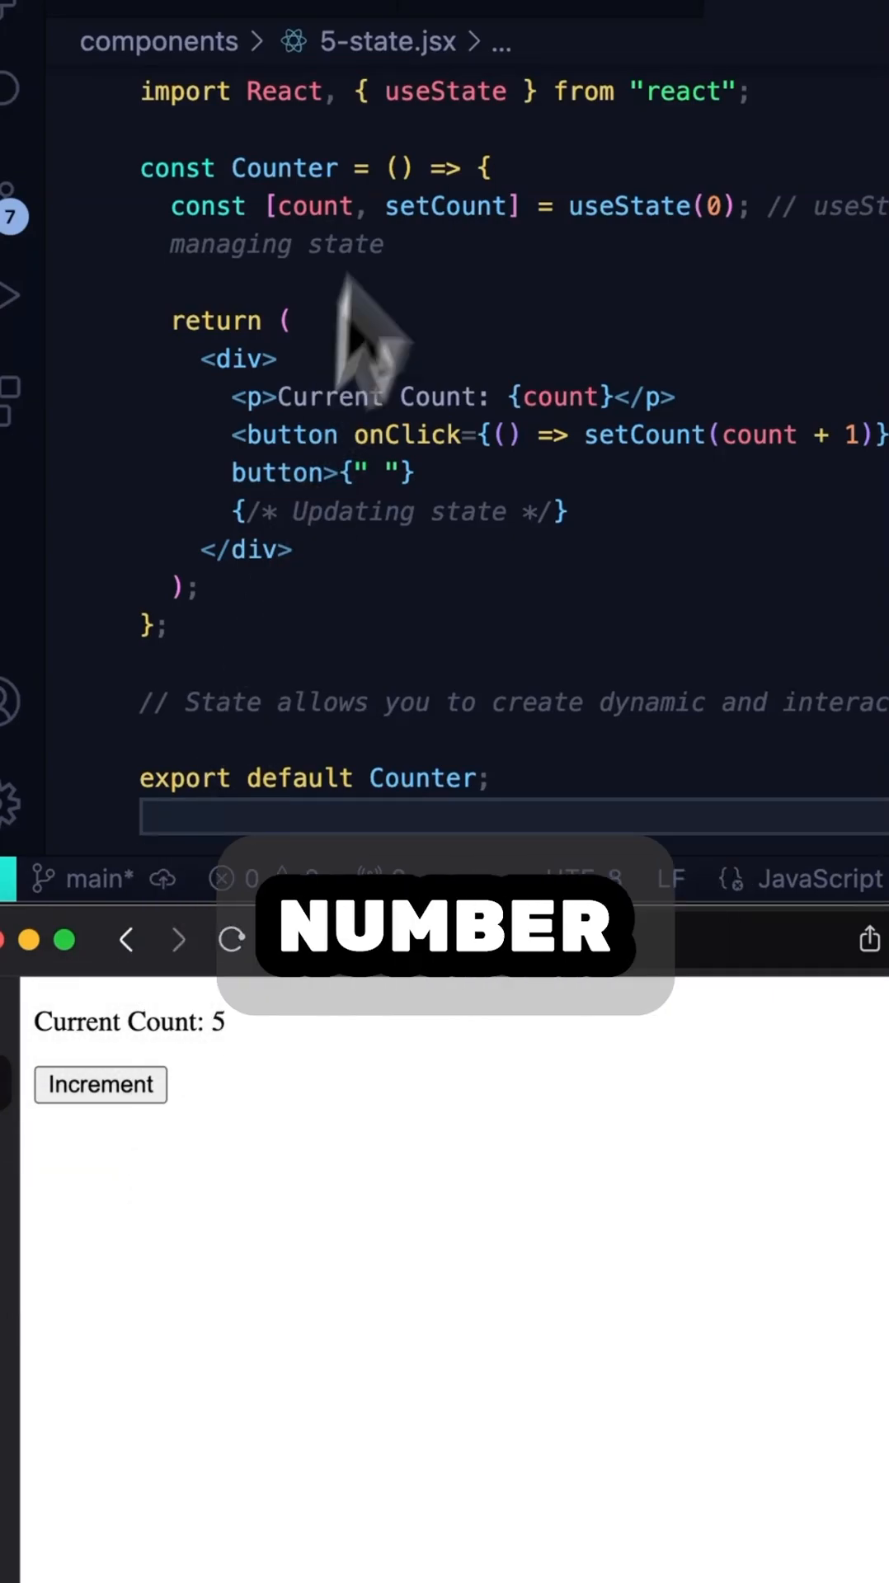